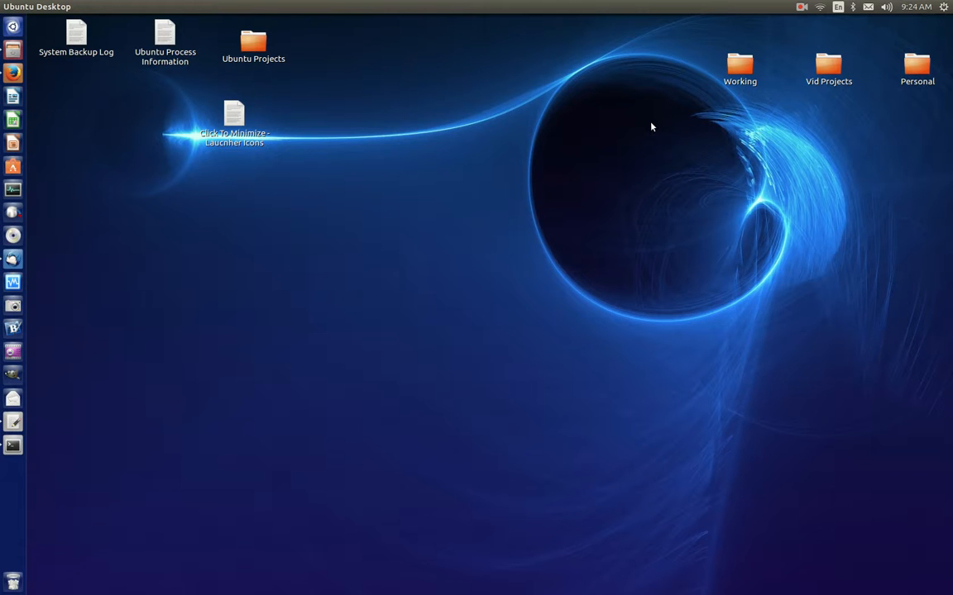
{"action": "mouse_move", "coordinate": [358, 179]}
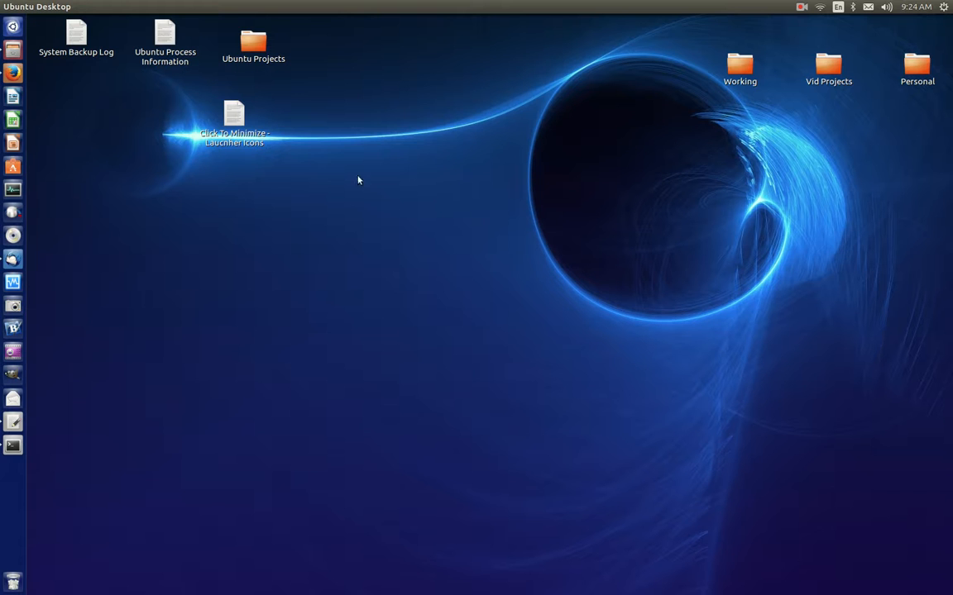
{"action": "mouse_move", "coordinate": [58, 372]}
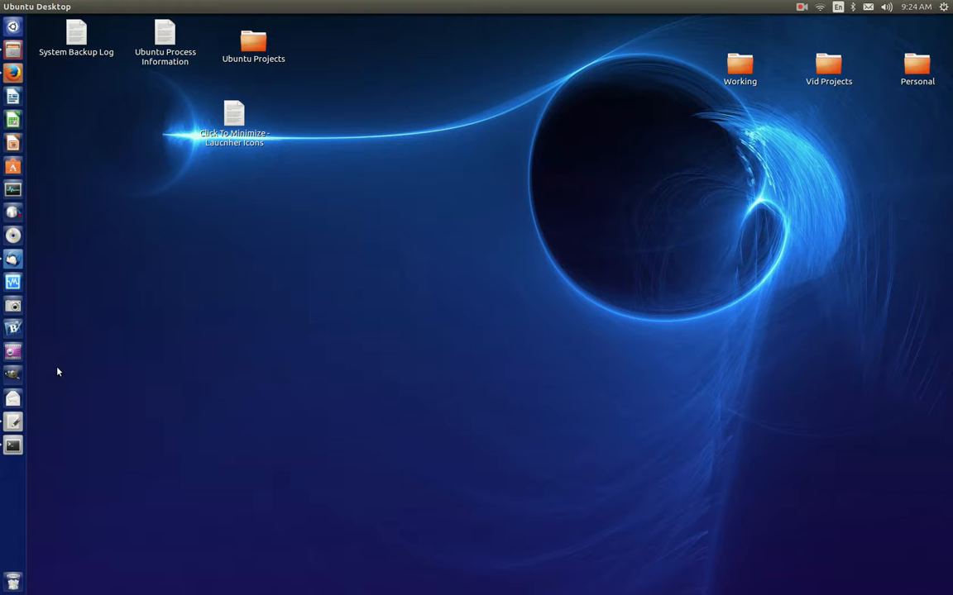
{"action": "mouse_move", "coordinate": [13, 421]}
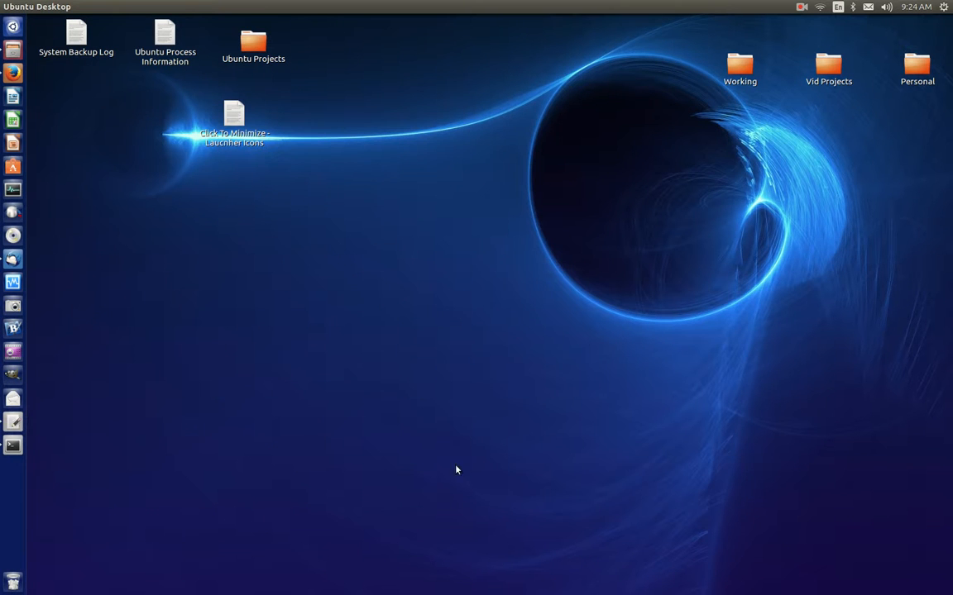
{"action": "mouse_move", "coordinate": [280, 320]}
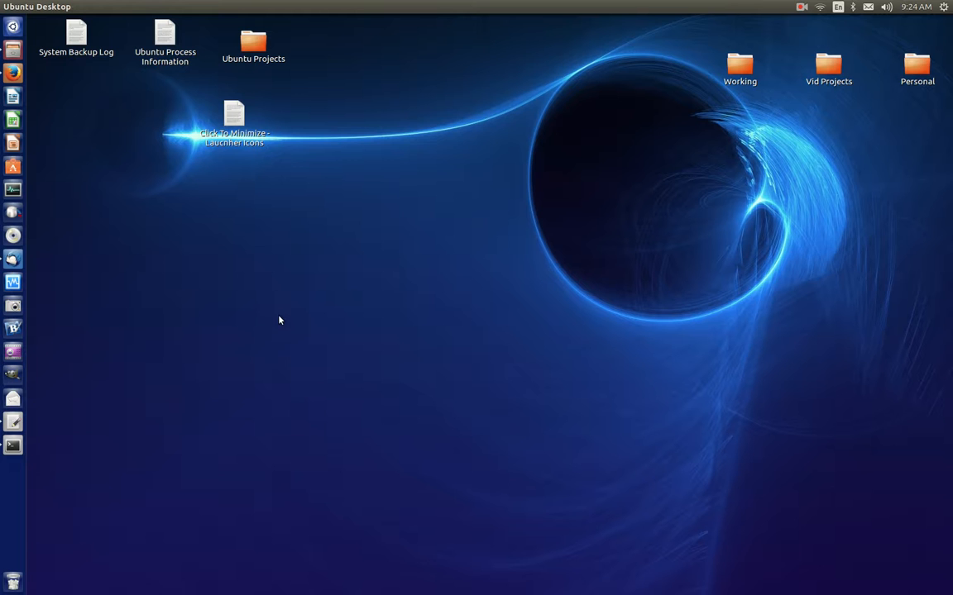
{"action": "mouse_move", "coordinate": [3, 405]}
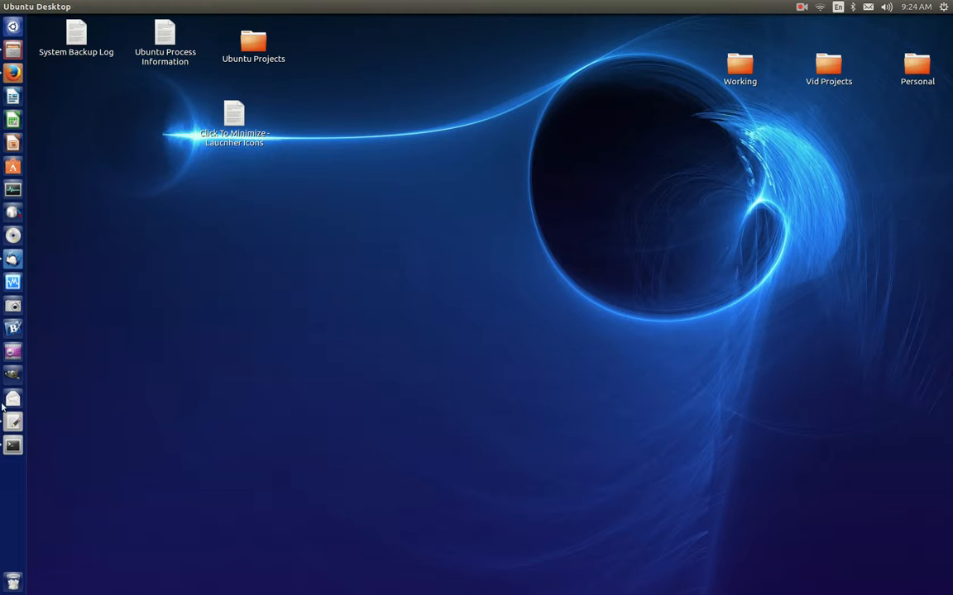
Step: View the 'Click To Minimize' note on the desktop, then close its editor window
{"action": "double_click", "coordinate": [235, 119]}
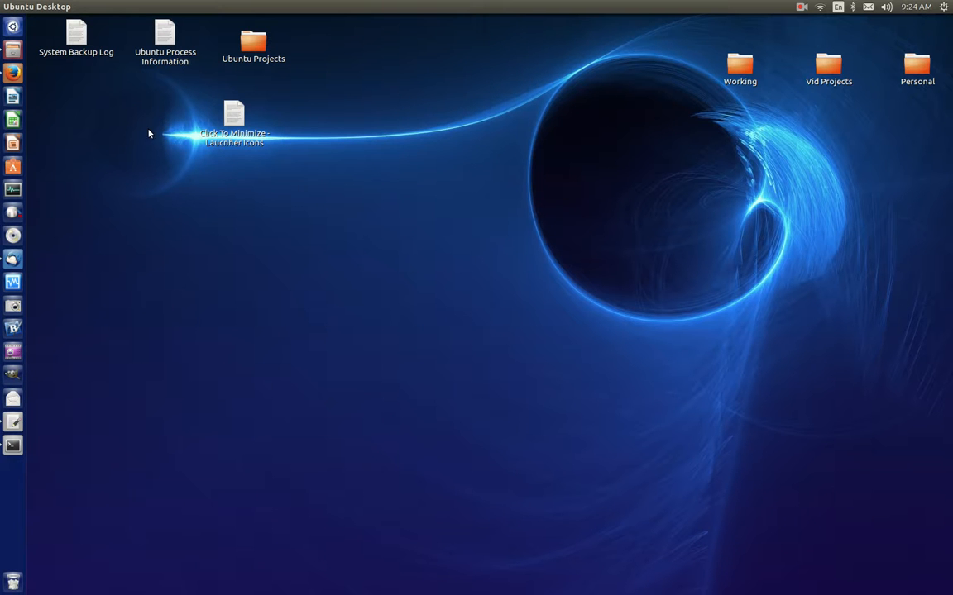
{"action": "mouse_move", "coordinate": [13, 422]}
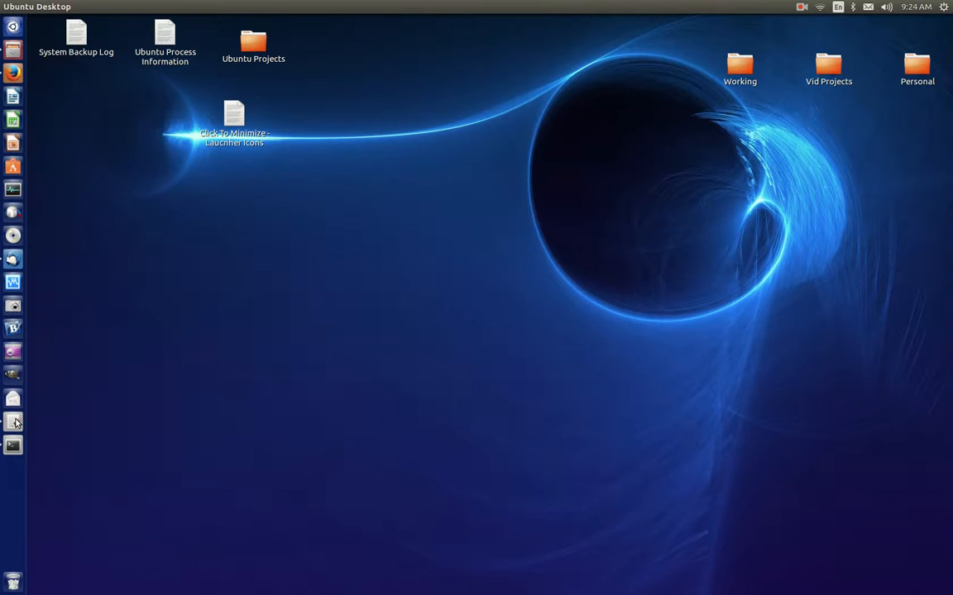
{"action": "double_click", "coordinate": [235, 119]}
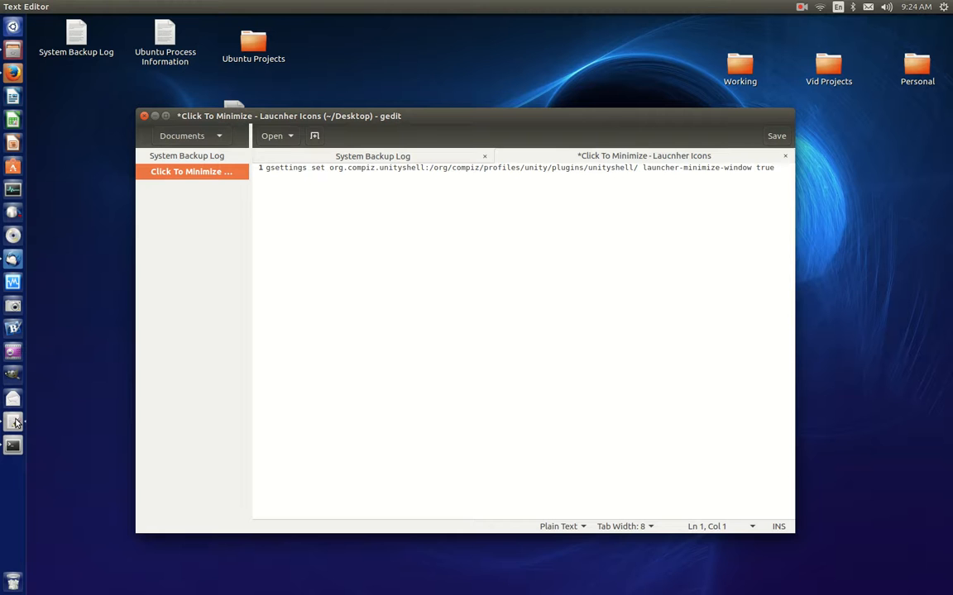
{"action": "mouse_move", "coordinate": [314, 185]}
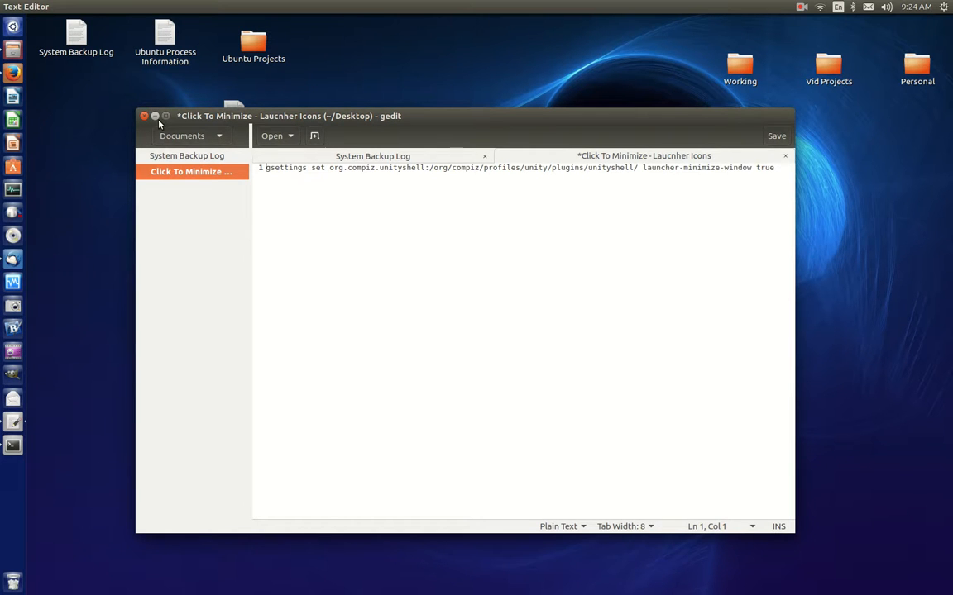
{"action": "left_click", "coordinate": [144, 116]}
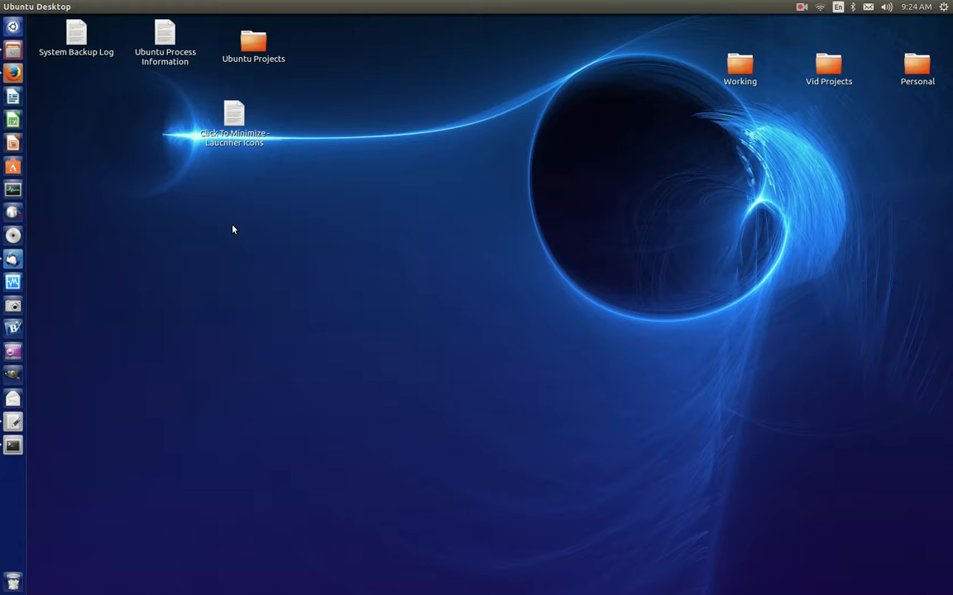
{"action": "mouse_move", "coordinate": [56, 391]}
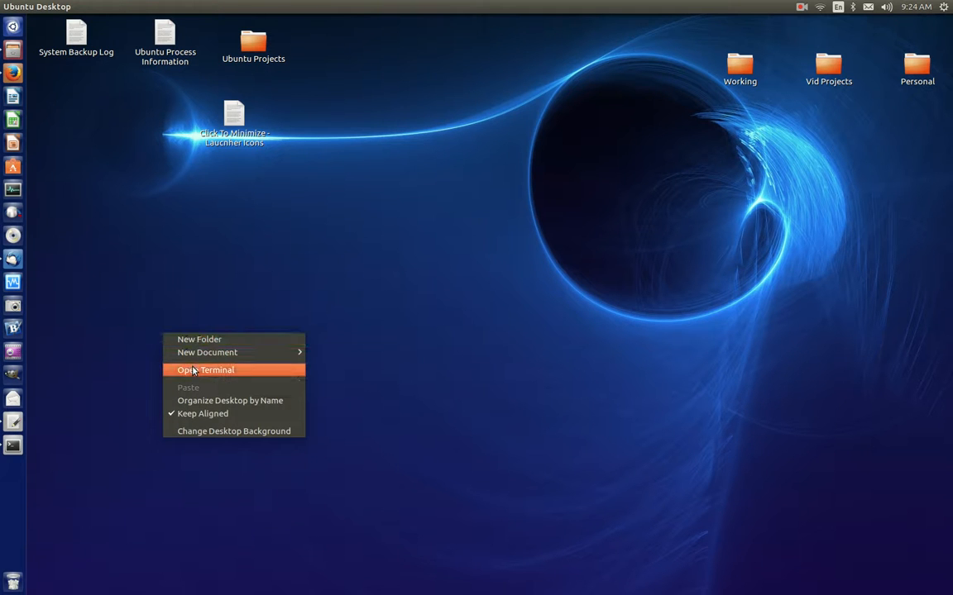
{"action": "left_click", "coordinate": [205, 371]}
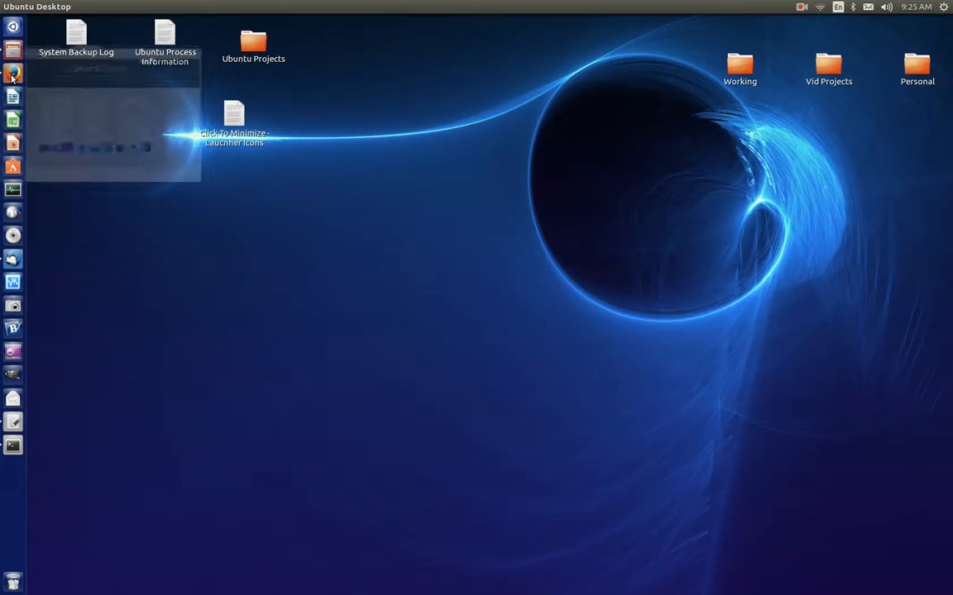
{"action": "left_click", "coordinate": [13, 422]}
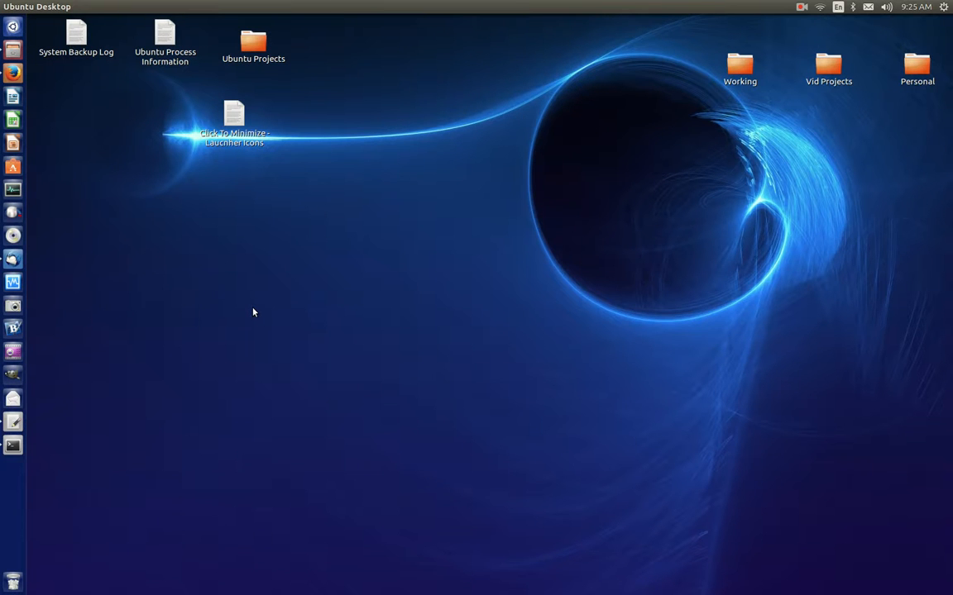
{"action": "mouse_move", "coordinate": [45, 410]}
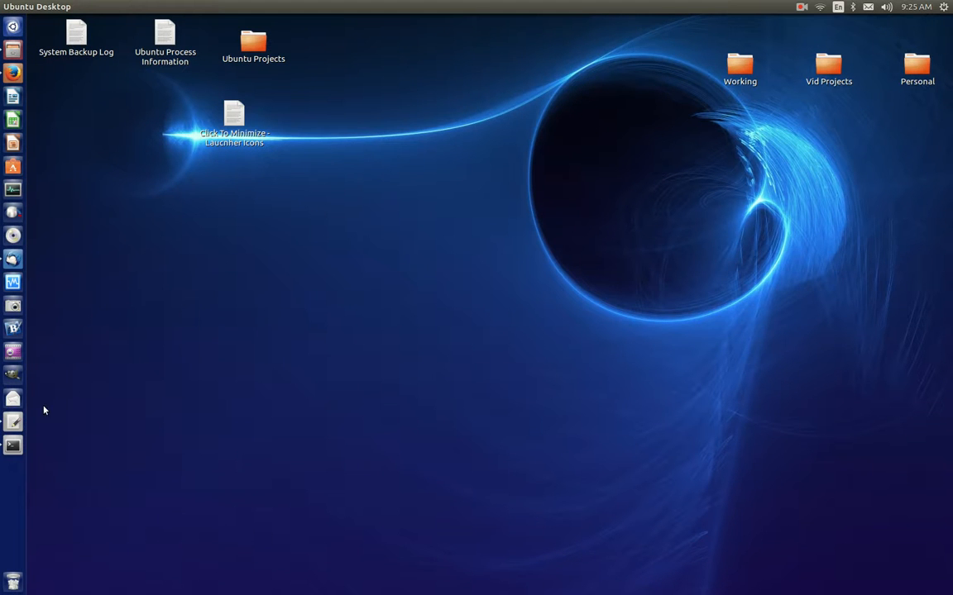
{"action": "left_click", "coordinate": [944, 7]}
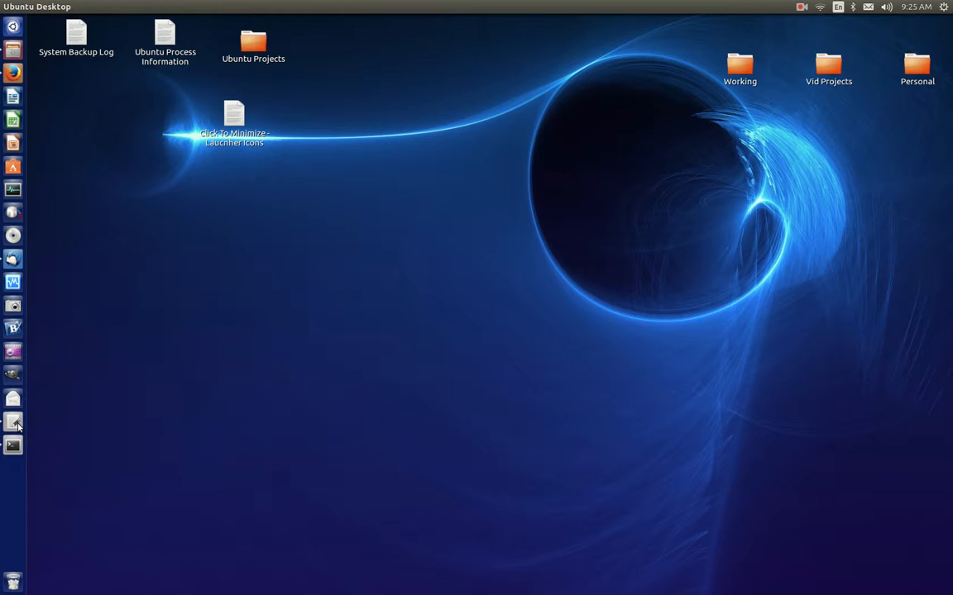
{"action": "mouse_move", "coordinate": [182, 341]}
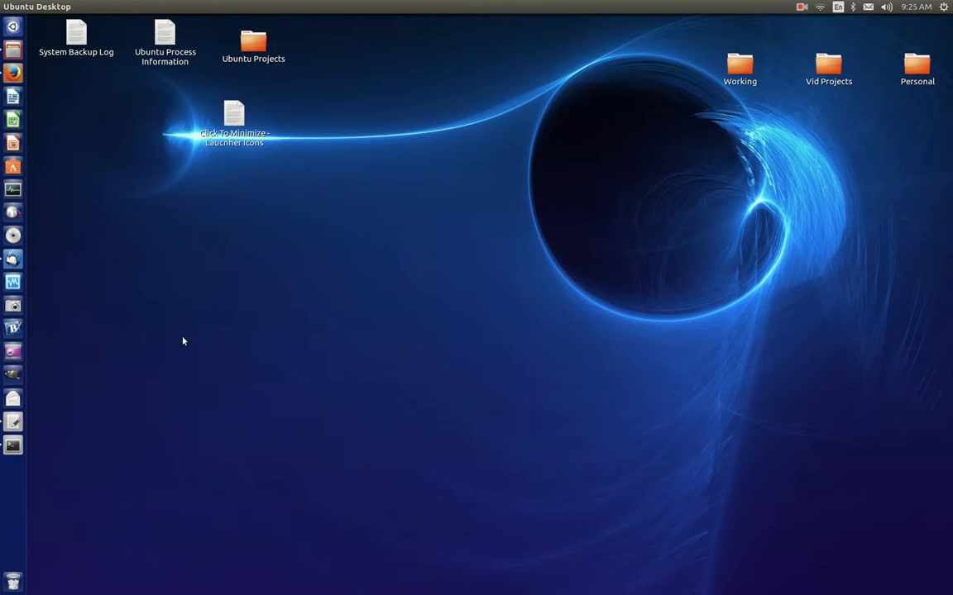
{"action": "mouse_move", "coordinate": [190, 261]}
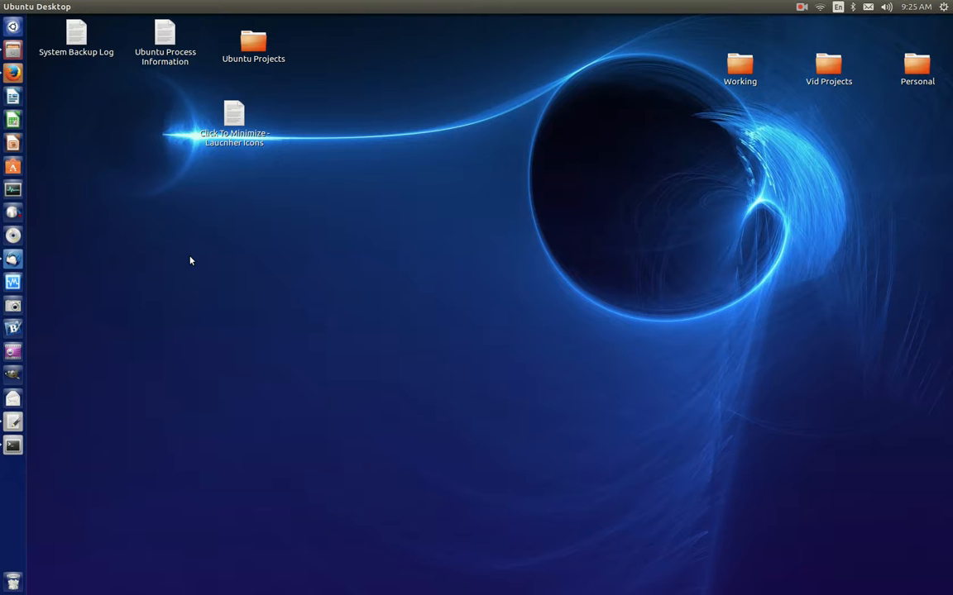
{"action": "mouse_move", "coordinate": [804, 7]}
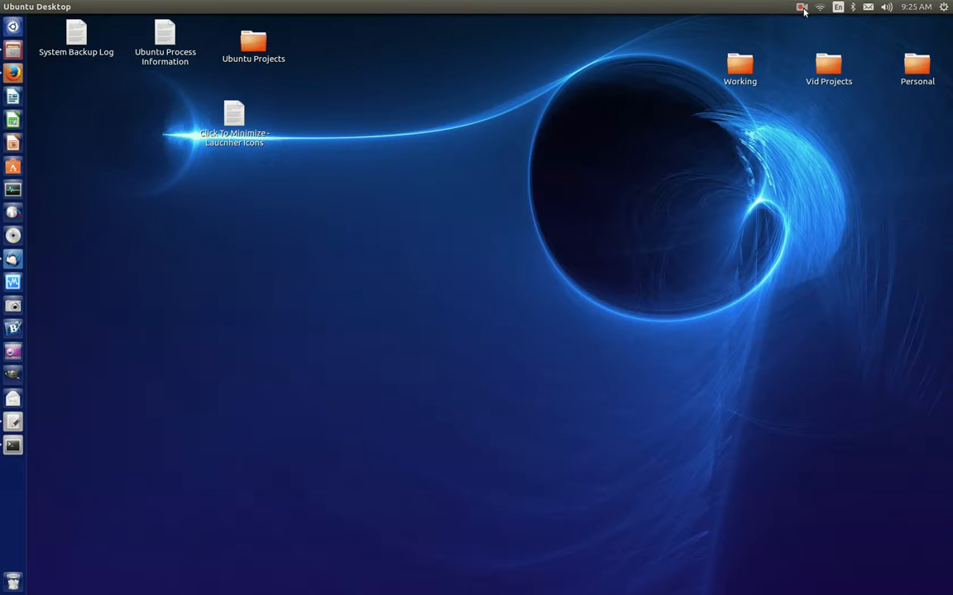